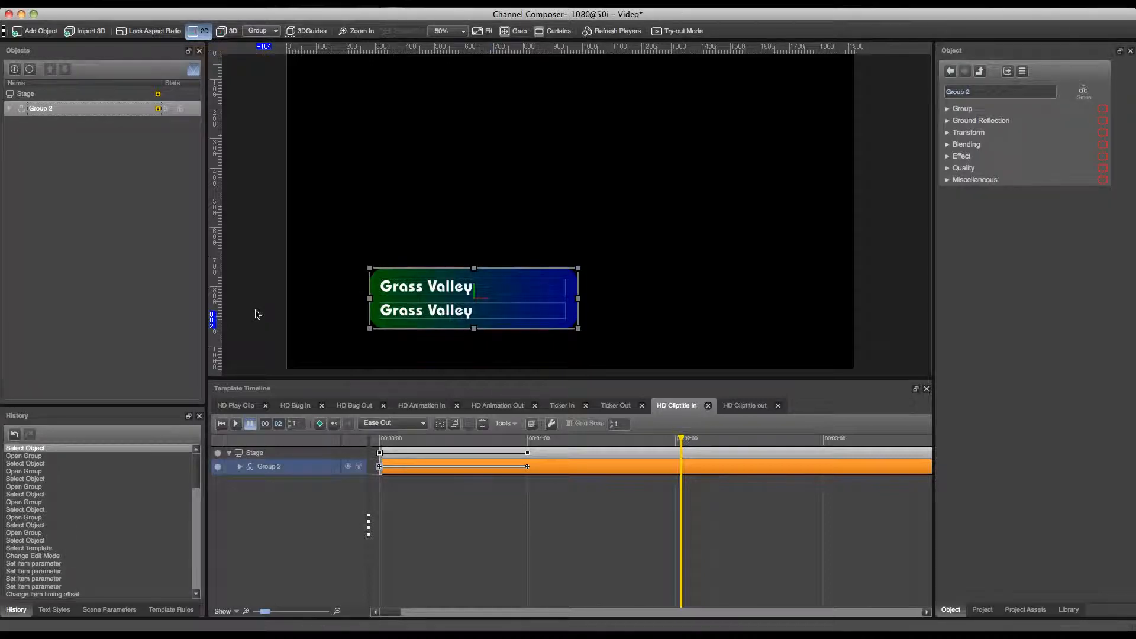
Expand Group 2 and Text 2 in the Objects panel and show the Text 2 material's properties
{"action": "left_click", "coordinate": [7, 108]}
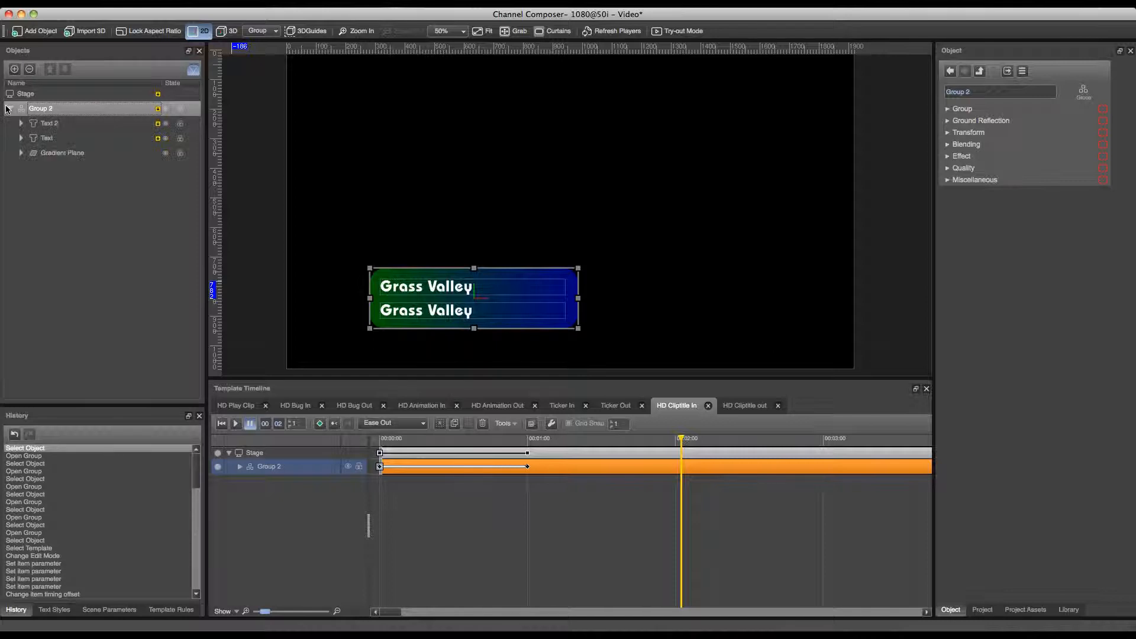
{"action": "left_click", "coordinate": [48, 123]}
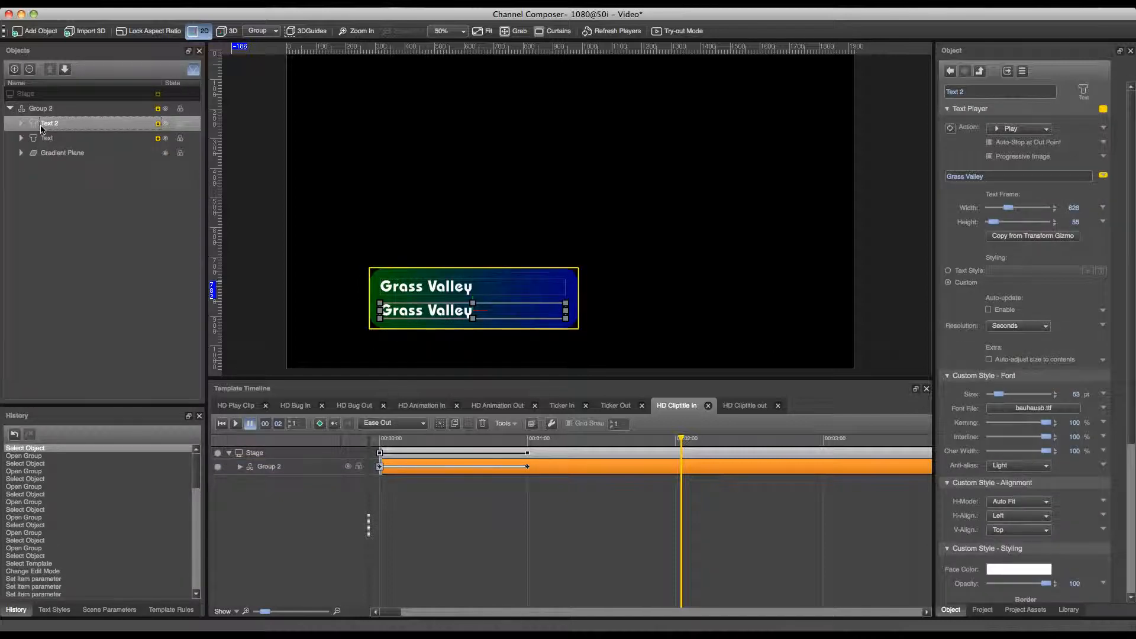
{"action": "mouse_move", "coordinate": [43, 126]}
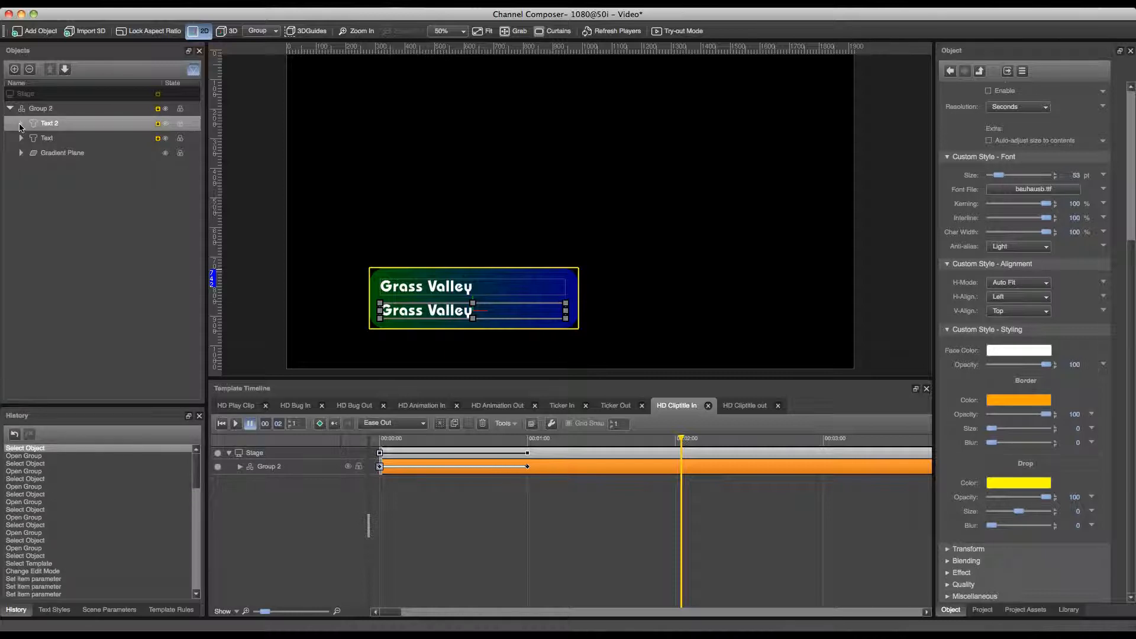
{"action": "left_click", "coordinate": [21, 123]}
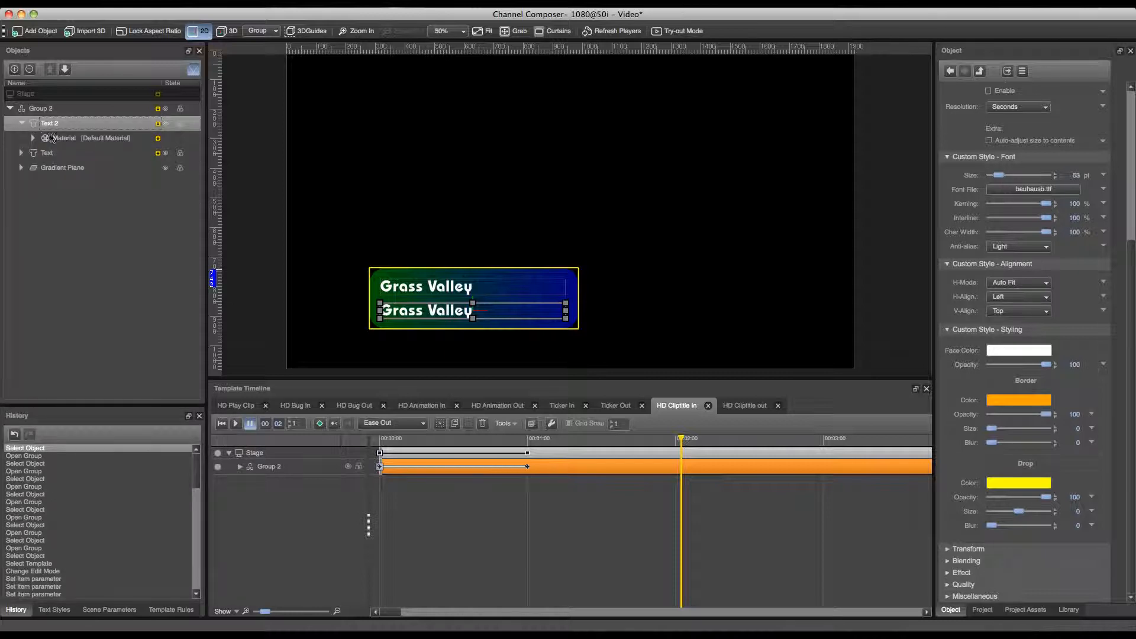
{"action": "left_click", "coordinate": [64, 138]}
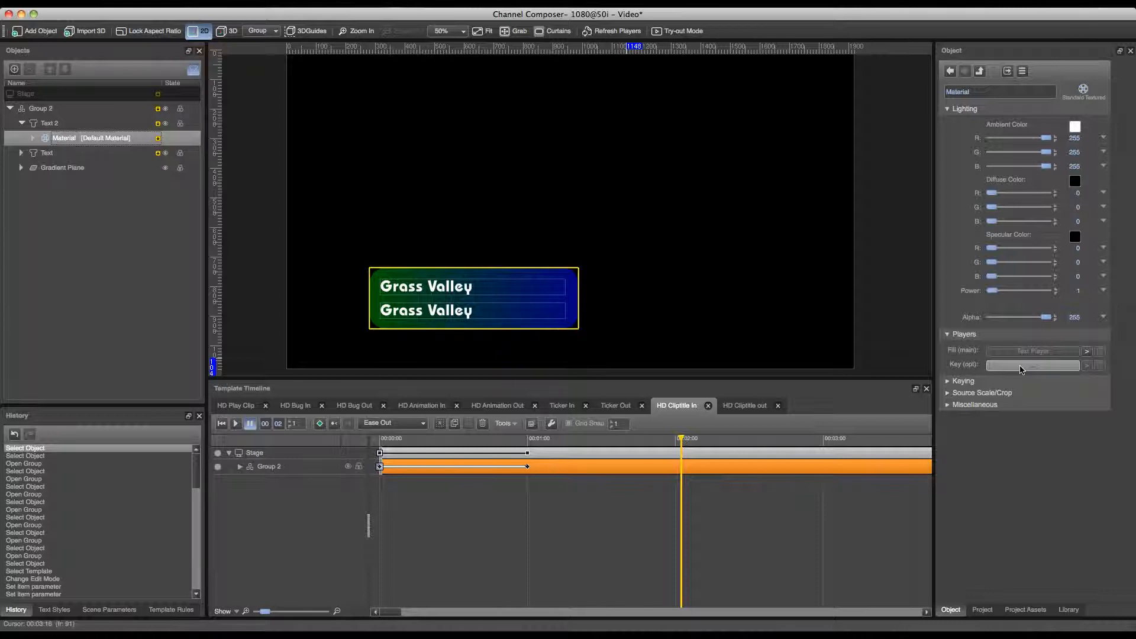
Add a Gradient object as the material's Key (alpha) player and set its angle to -90°
{"action": "left_click", "coordinate": [29, 30]}
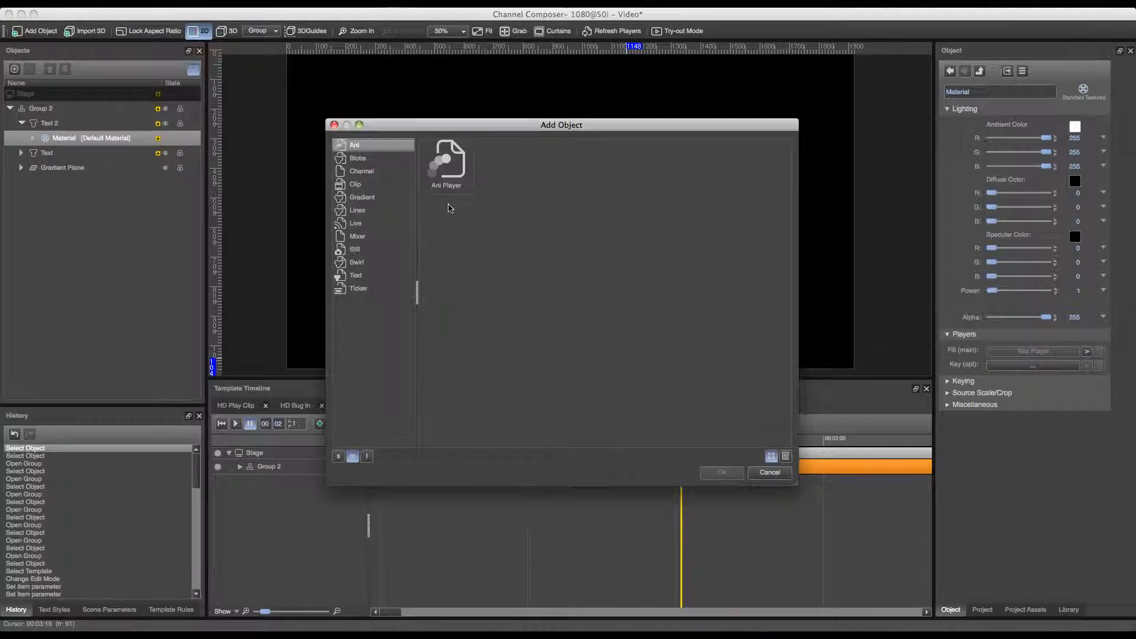
{"action": "left_click", "coordinate": [362, 197]}
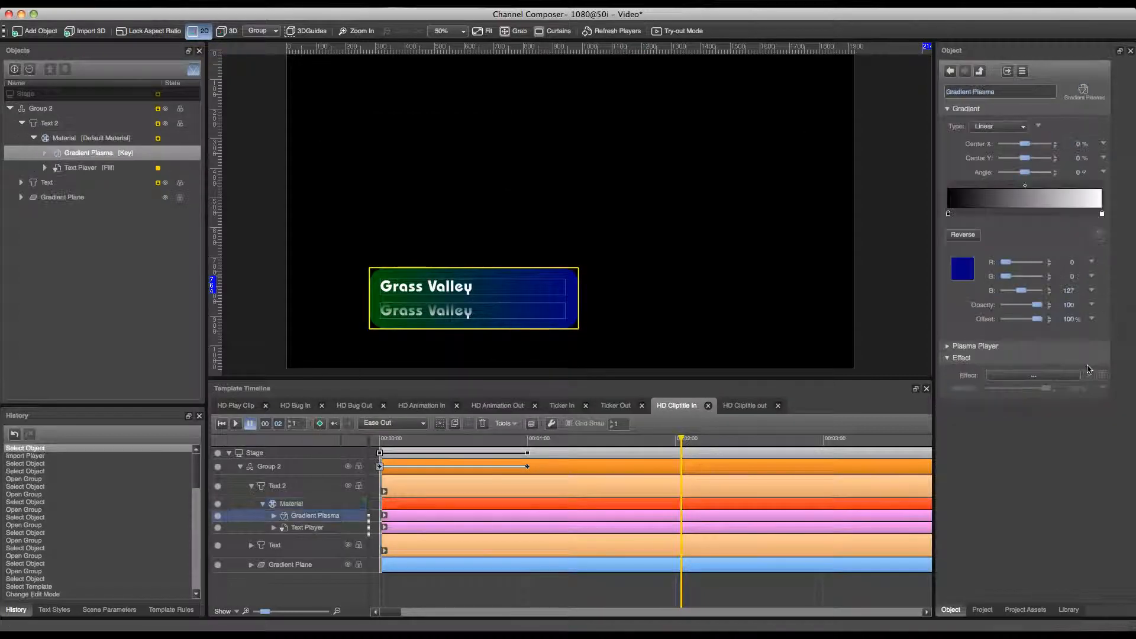
{"action": "left_click_drag", "start_coordinate": [1025, 172], "coordinate": [1007, 172]}
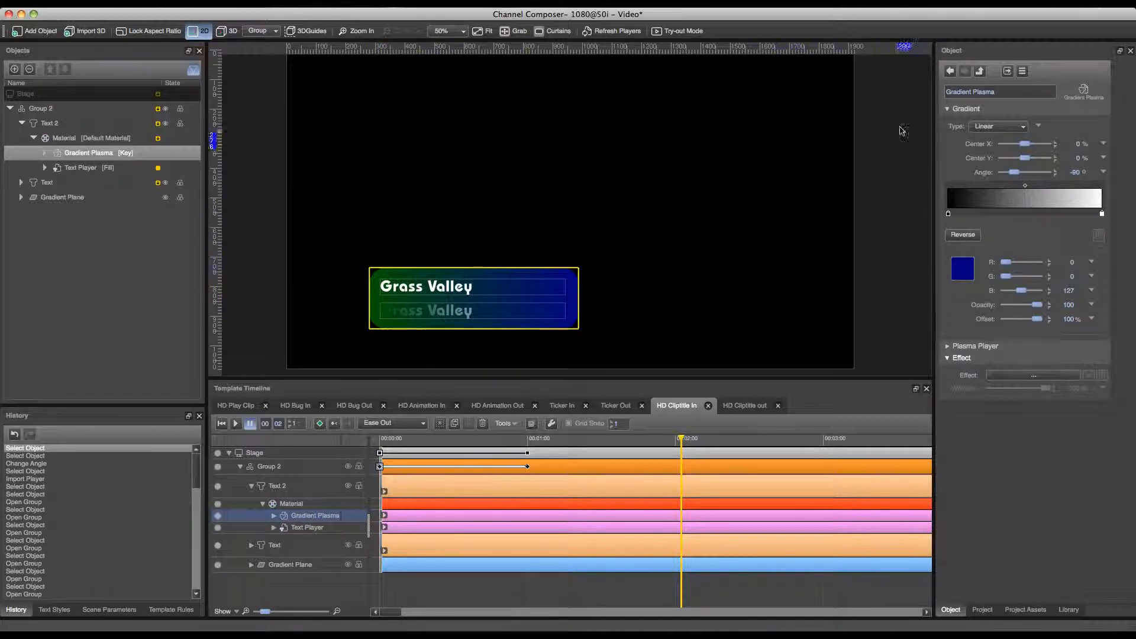
Set the material's Keying mode from Blend to Text and try the Text Min/Max sliders
{"action": "left_click", "coordinate": [64, 137]}
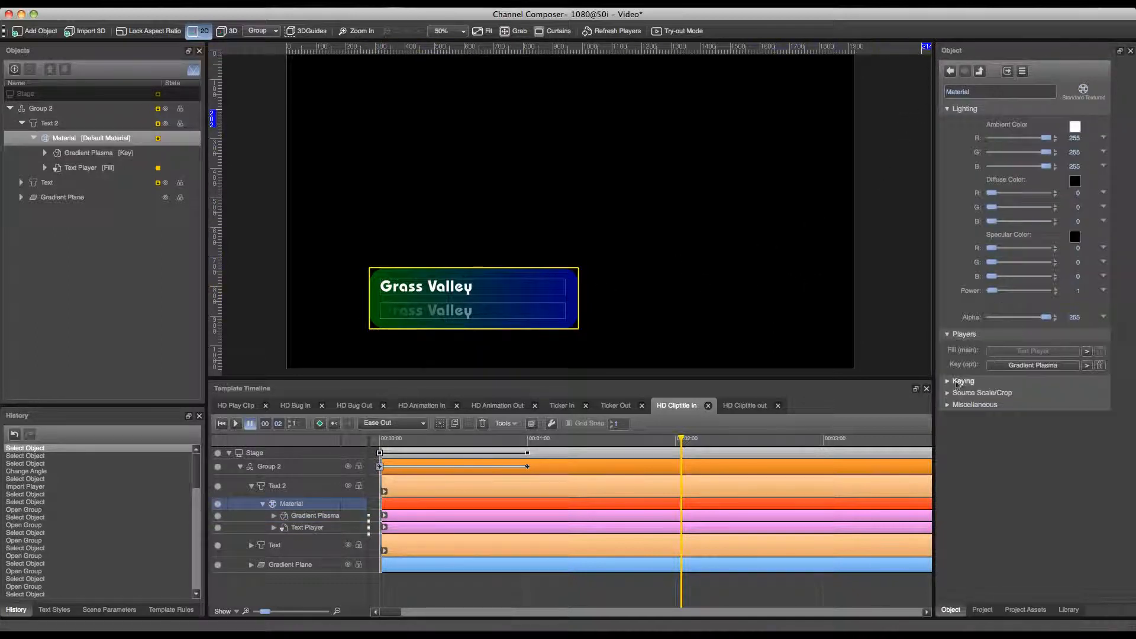
{"action": "left_click", "coordinate": [962, 381]}
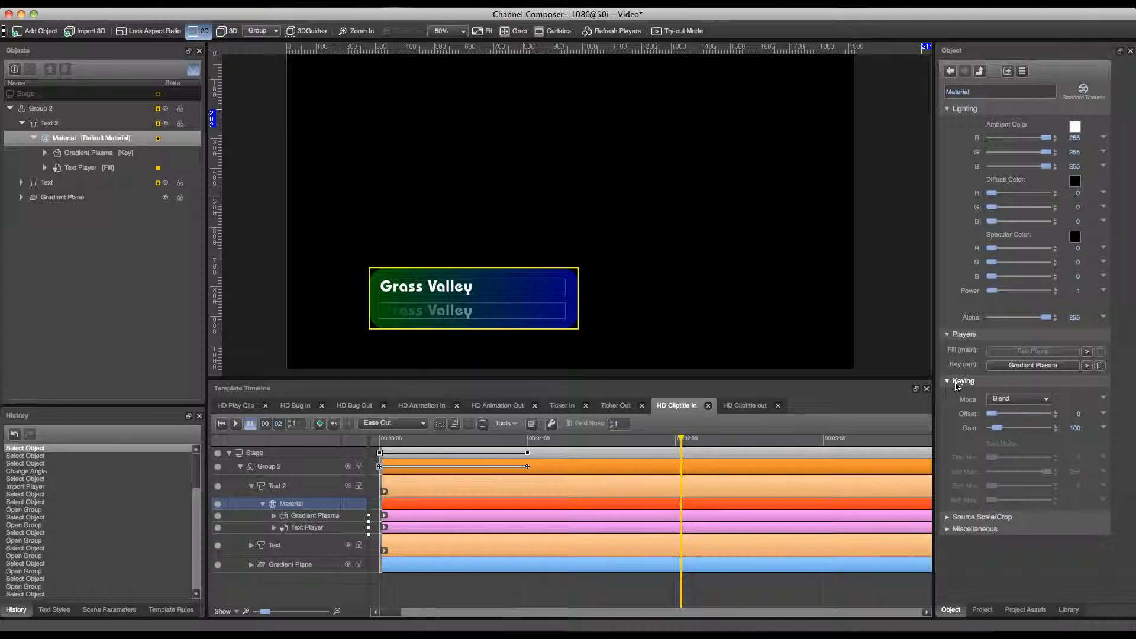
{"action": "left_click", "coordinate": [1019, 397]}
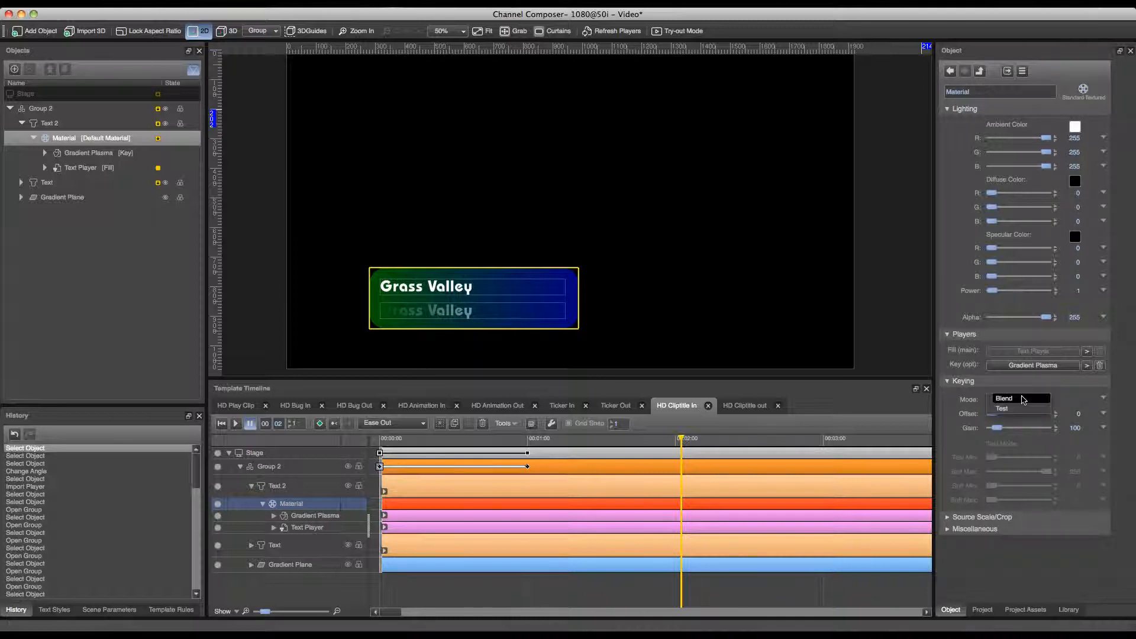
{"action": "left_click", "coordinate": [1002, 407]}
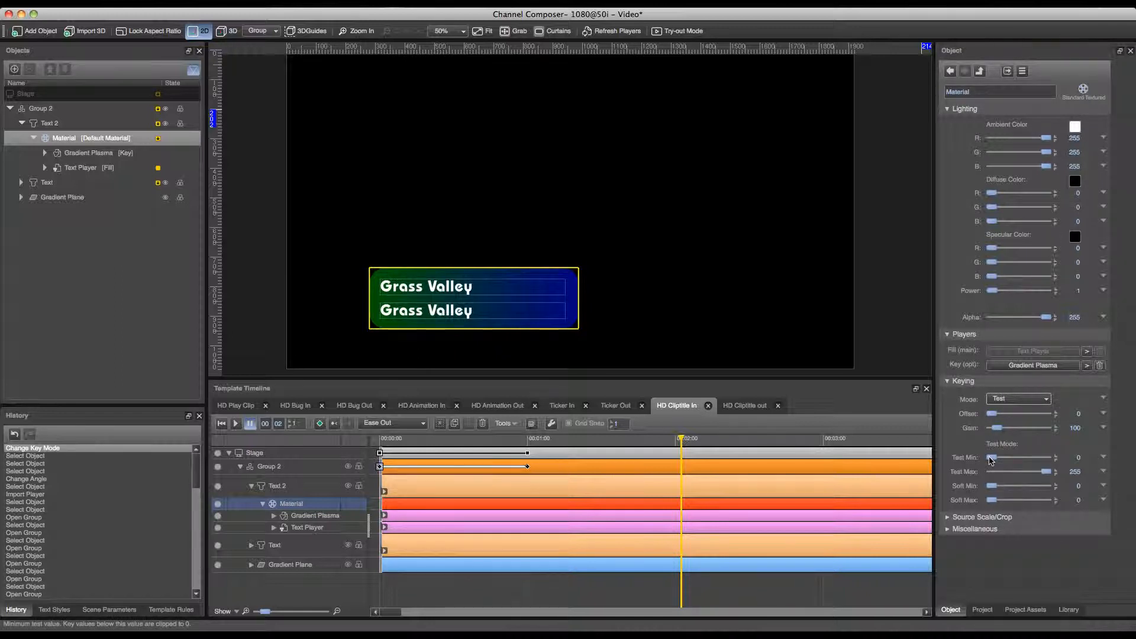
{"action": "left_click_drag", "start_coordinate": [1019, 457], "coordinate": [1021, 457]}
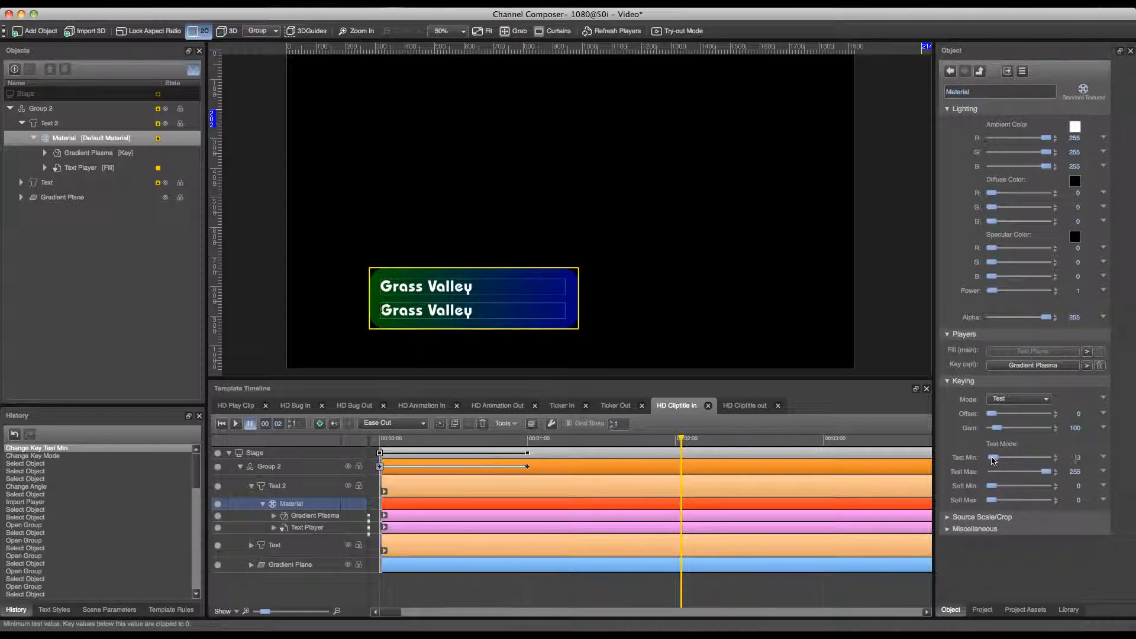
{"action": "left_click_drag", "start_coordinate": [997, 457], "coordinate": [1022, 457]}
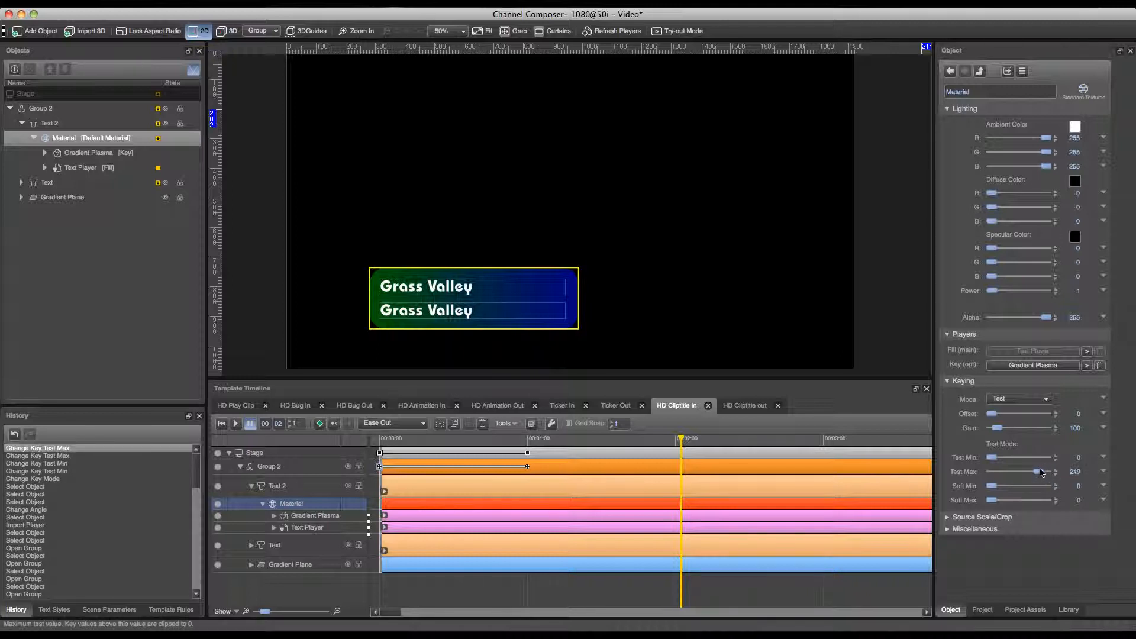
Lower the Text Max slider and bring it back to 255, with Soft Min and Soft Max at 2
{"action": "left_click_drag", "start_coordinate": [1044, 472], "coordinate": [1014, 472]}
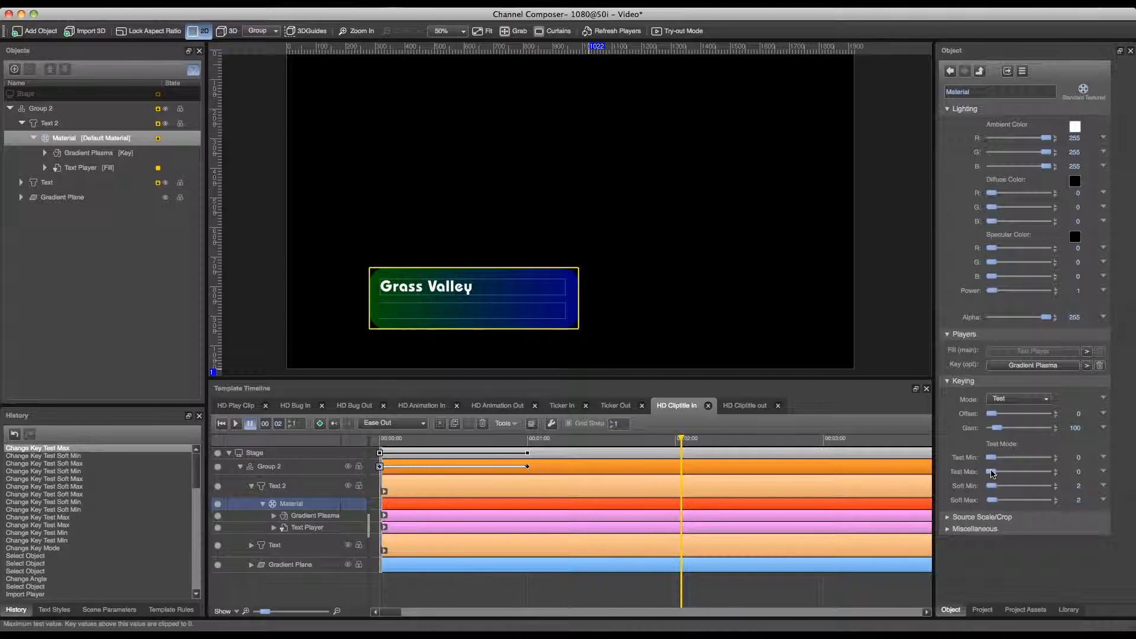
{"action": "left_click_drag", "start_coordinate": [997, 473], "coordinate": [1048, 472]}
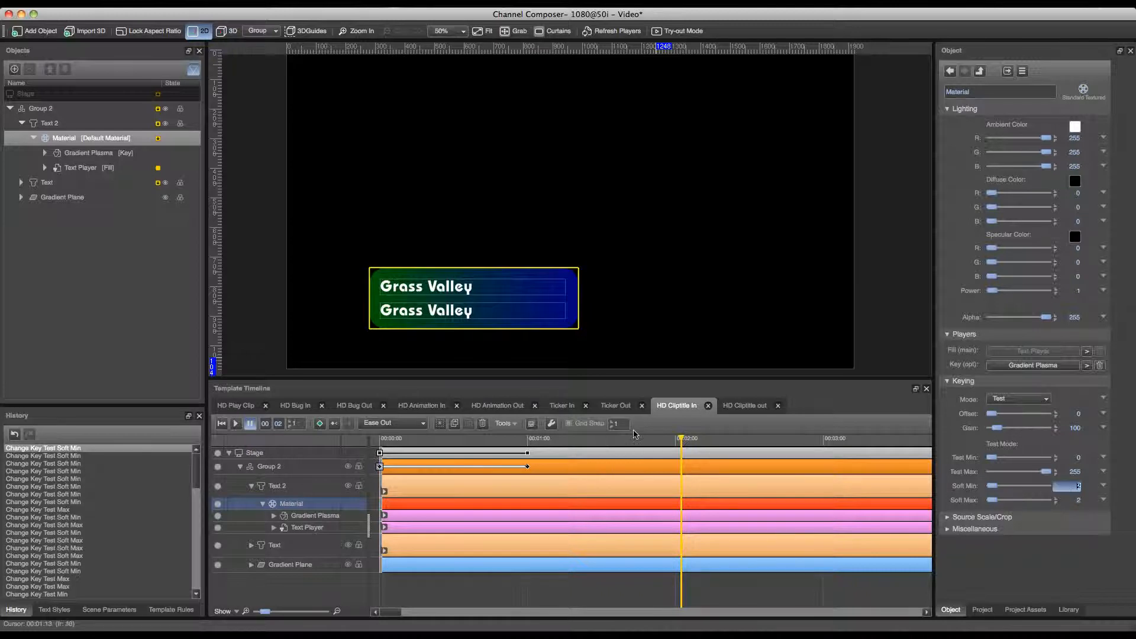
At 1:00 on the timeline, keyframe Text Max at 0 after trying partial values
{"action": "left_click_drag", "start_coordinate": [682, 438], "coordinate": [527, 438]}
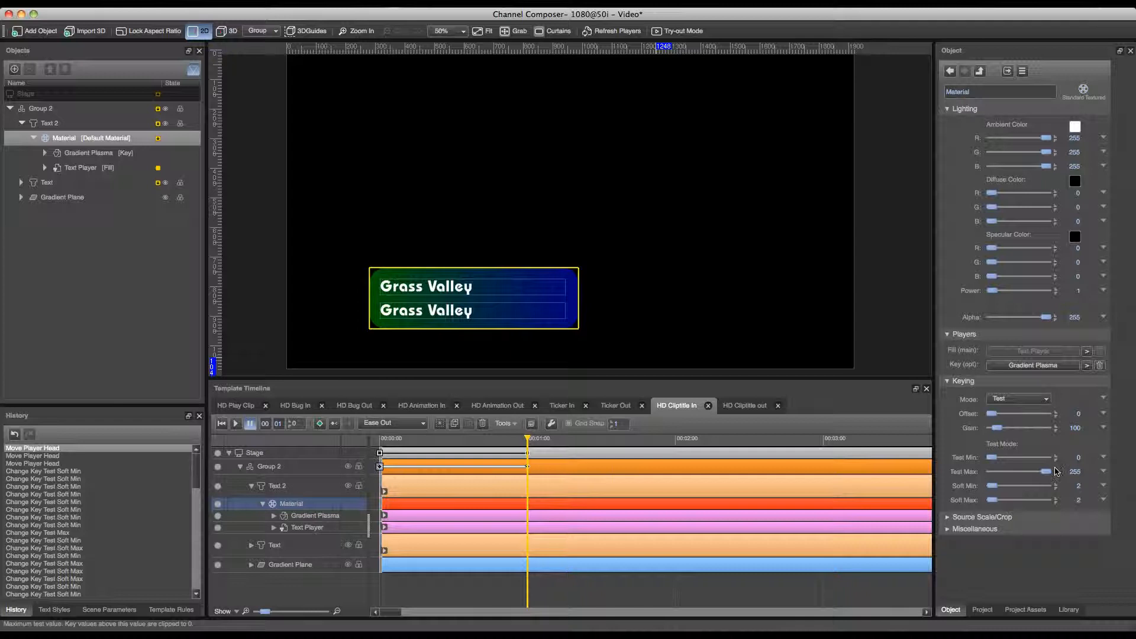
{"action": "left_click_drag", "start_coordinate": [1037, 472], "coordinate": [1014, 472]}
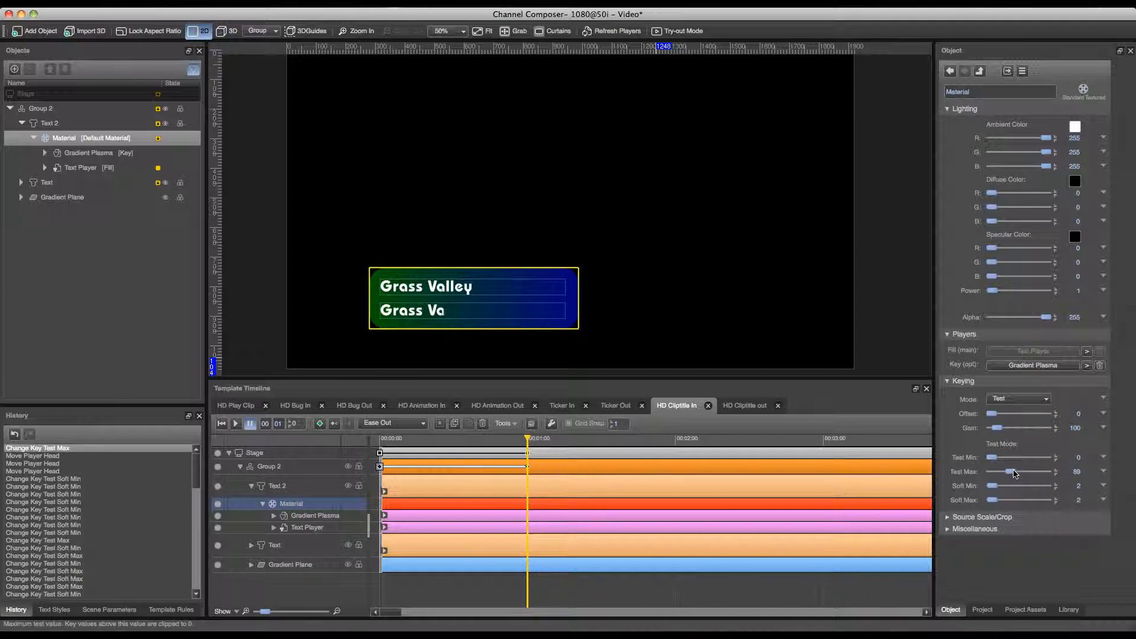
{"action": "left_click_drag", "start_coordinate": [1013, 473], "coordinate": [1048, 473]}
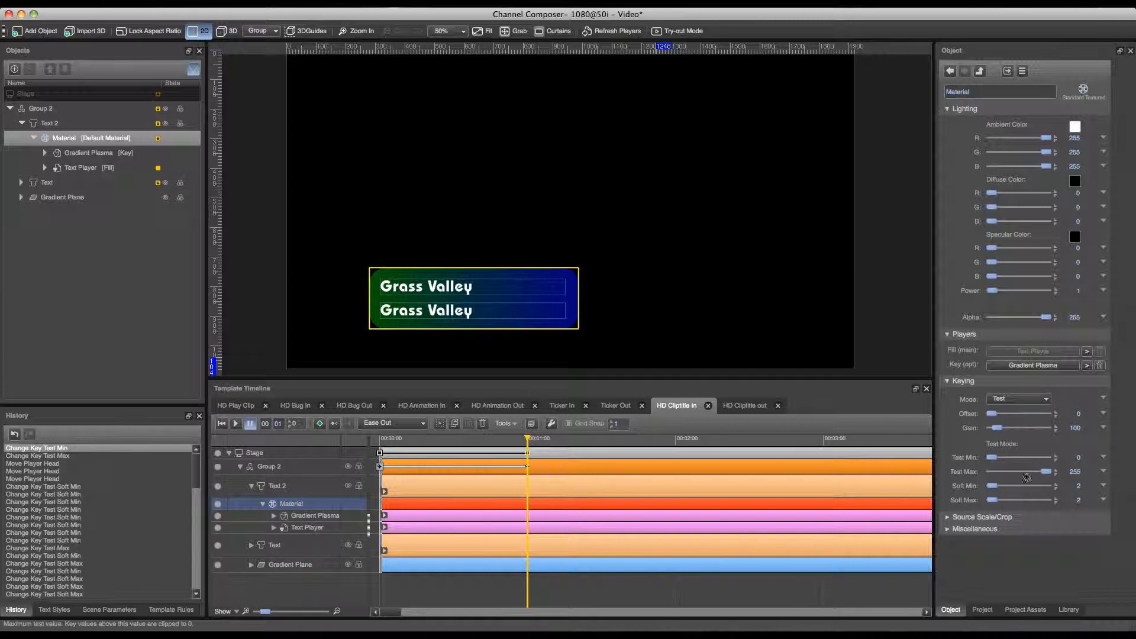
{"action": "left_click_drag", "start_coordinate": [1044, 472], "coordinate": [1000, 472]}
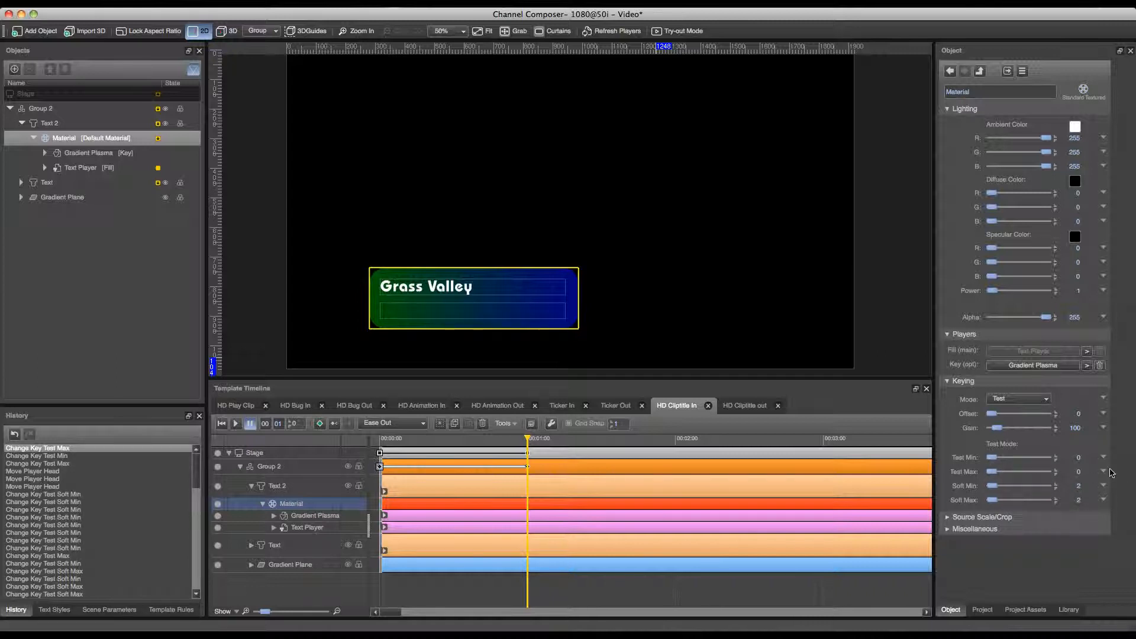
{"action": "mouse_move", "coordinate": [1103, 473]}
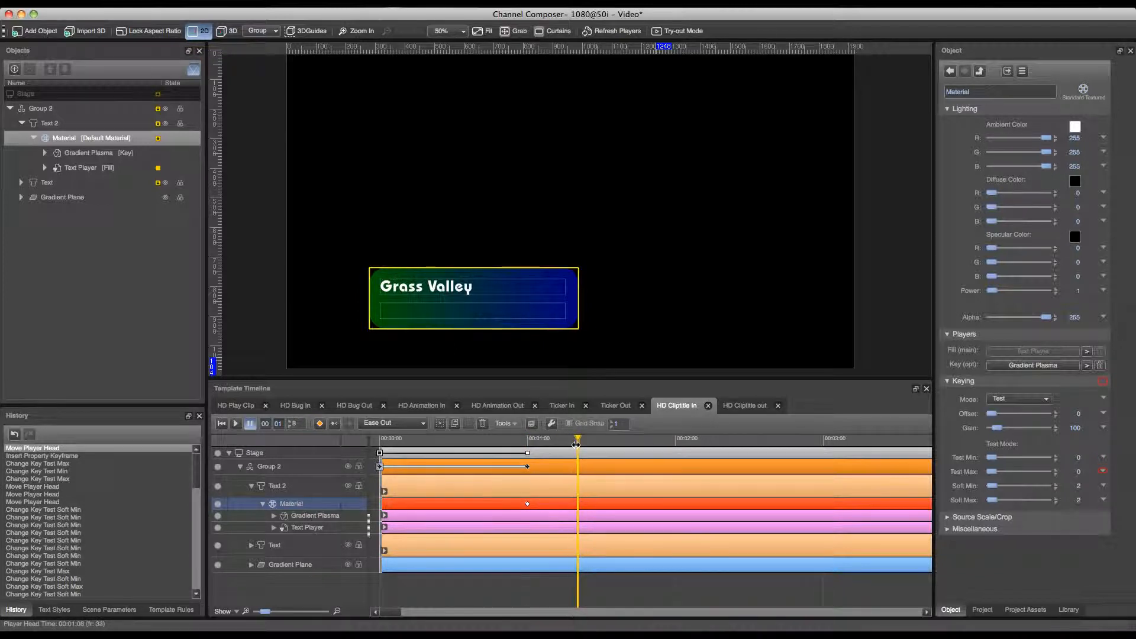
A few frames later set Text Max to 255, then scrub through the resulting wipe
{"action": "left_click_drag", "start_coordinate": [576, 443], "coordinate": [586, 443]}
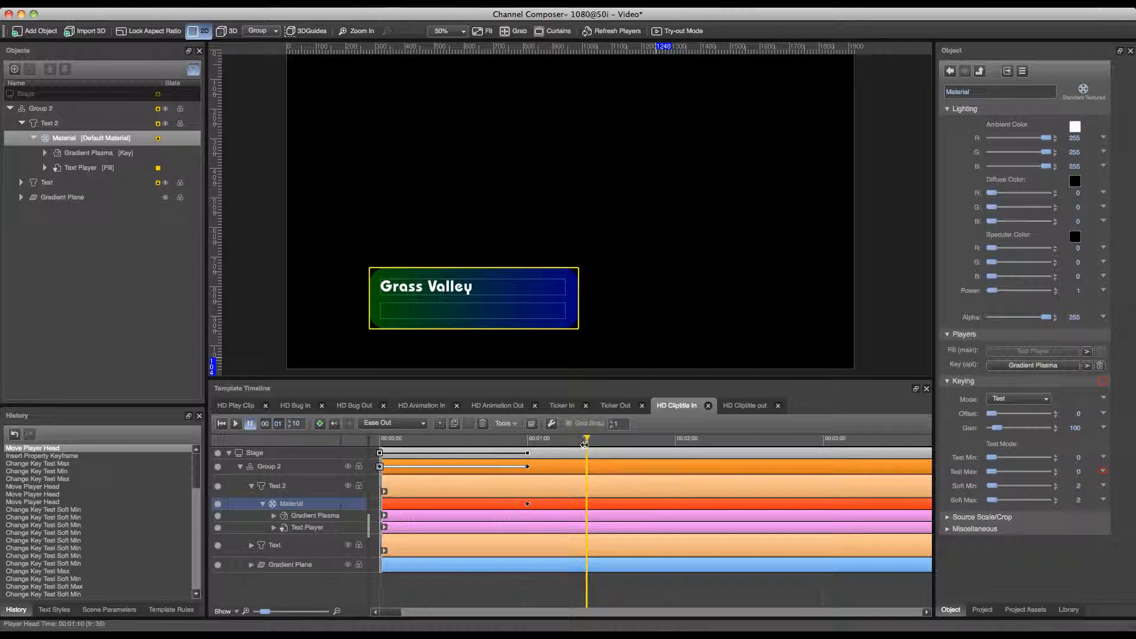
{"action": "left_click_drag", "start_coordinate": [993, 472], "coordinate": [1037, 472]}
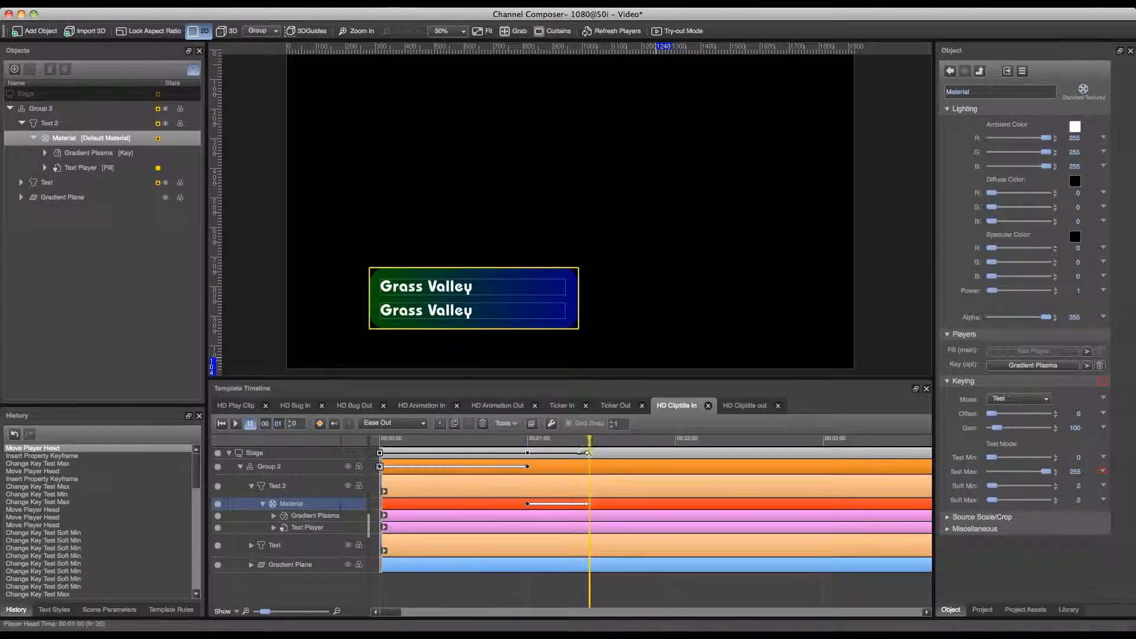
{"action": "left_click_drag", "start_coordinate": [589, 453], "coordinate": [536, 453]}
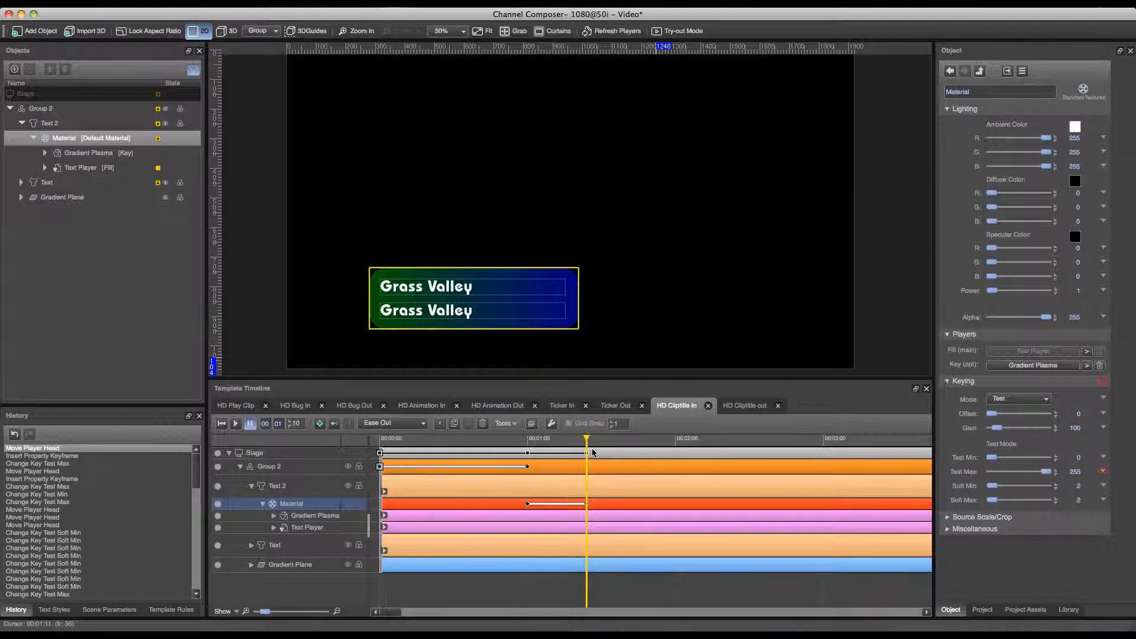
Set the Gradient Plasma key's angle to 0° and scrub the timeline to preview the wipe-on
{"action": "left_click", "coordinate": [87, 152]}
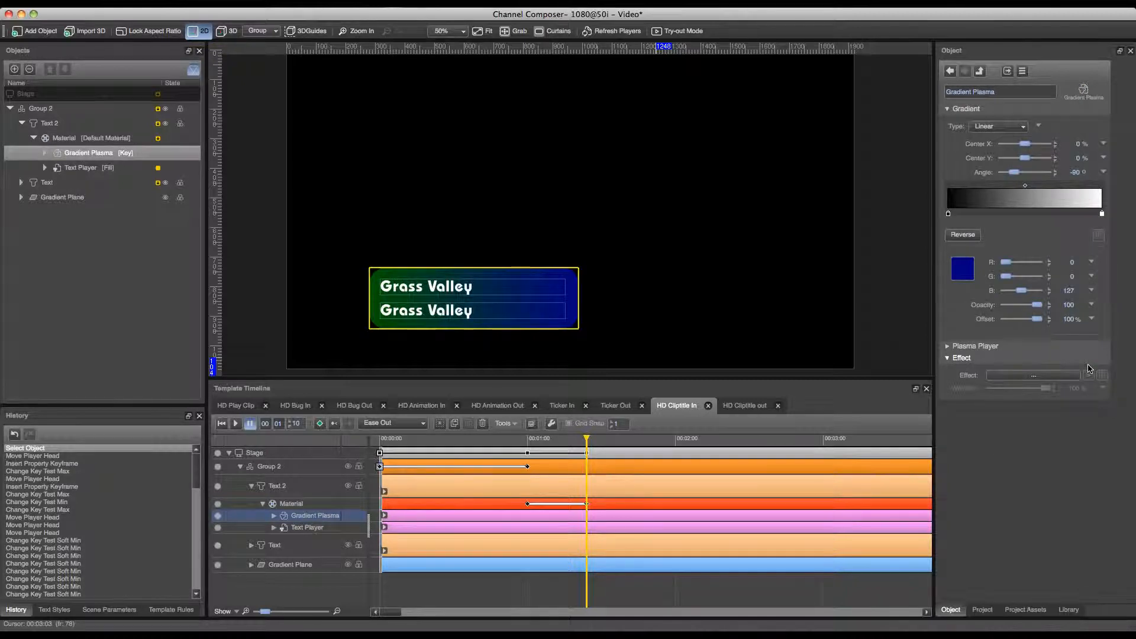
{"action": "left_click_drag", "start_coordinate": [586, 439], "coordinate": [547, 439]}
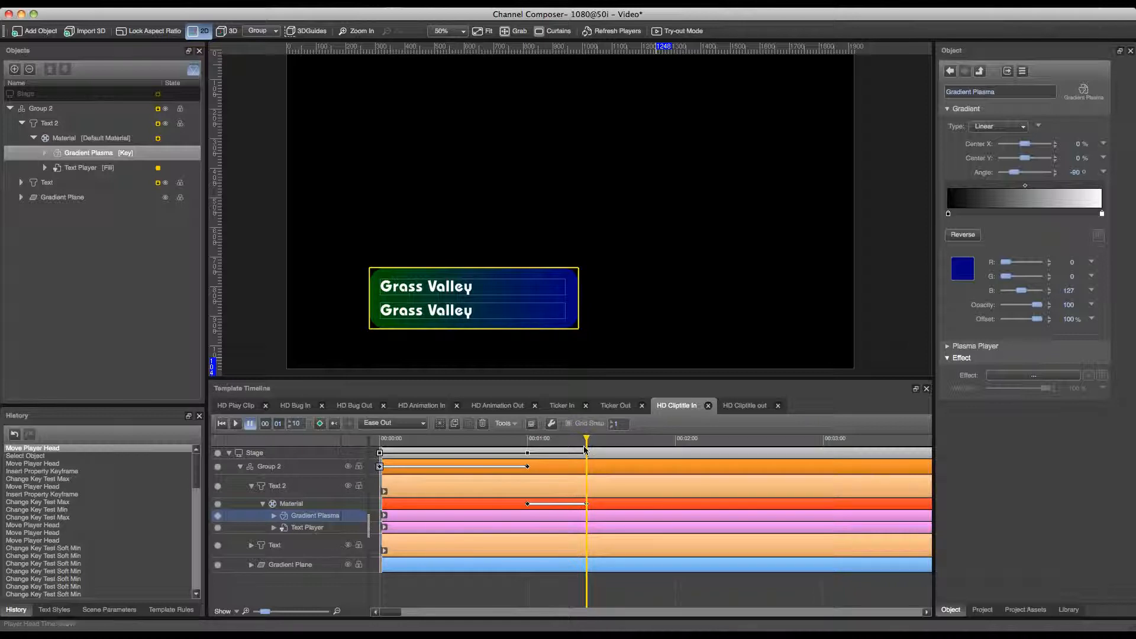
{"action": "left_click_drag", "start_coordinate": [1013, 172], "coordinate": [1020, 171]}
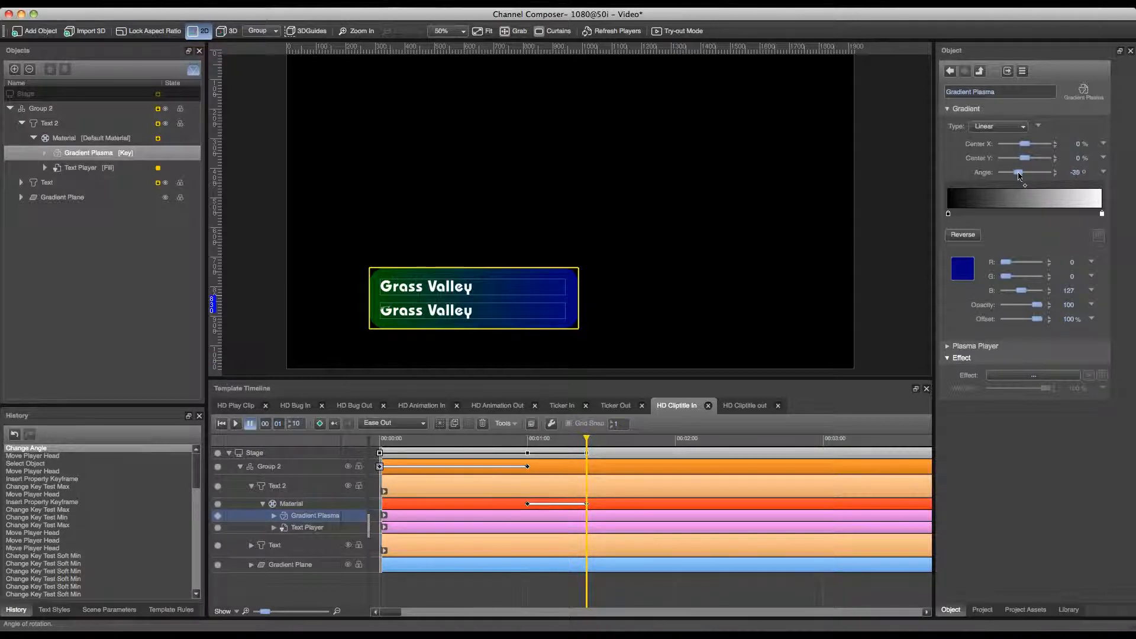
{"action": "left_click_drag", "start_coordinate": [1020, 172], "coordinate": [1027, 171]}
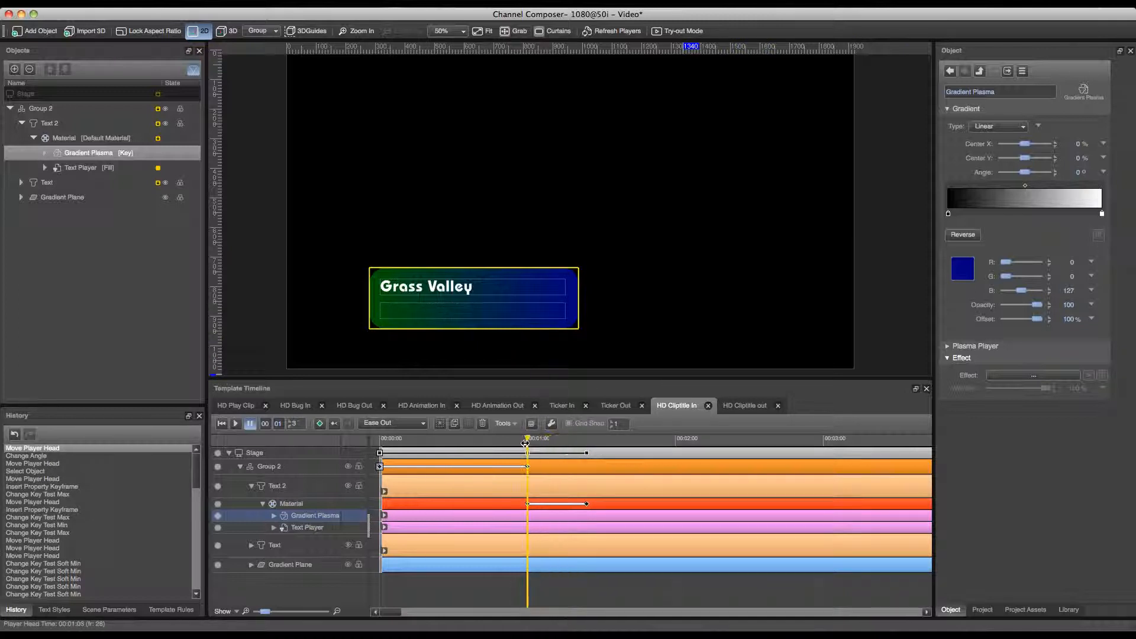
{"action": "left_click_drag", "start_coordinate": [527, 442], "coordinate": [580, 442]}
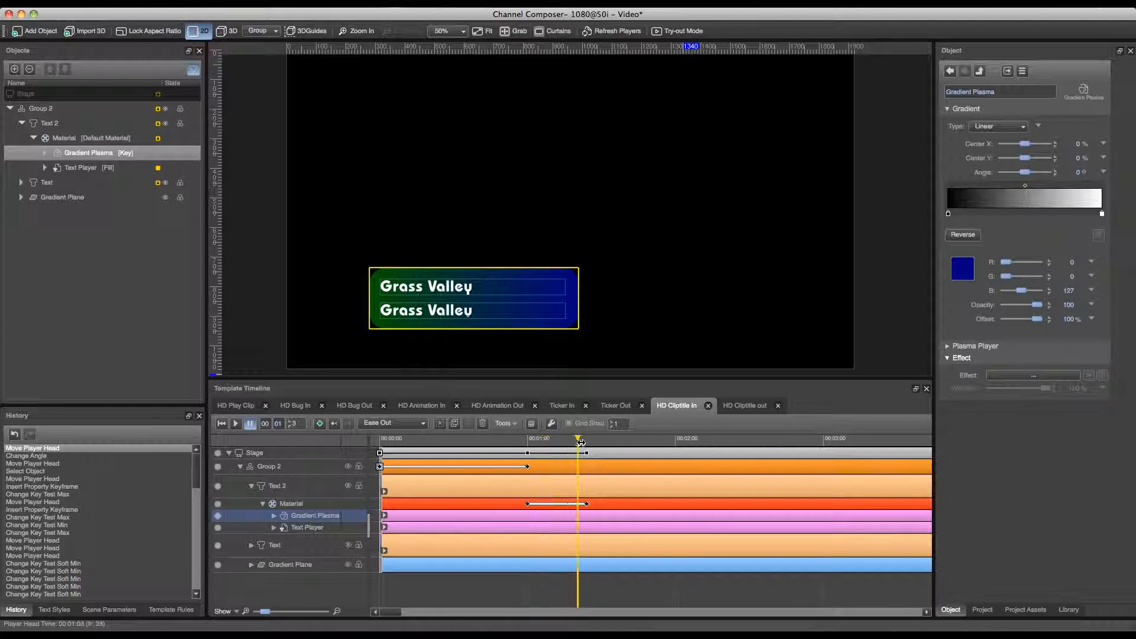